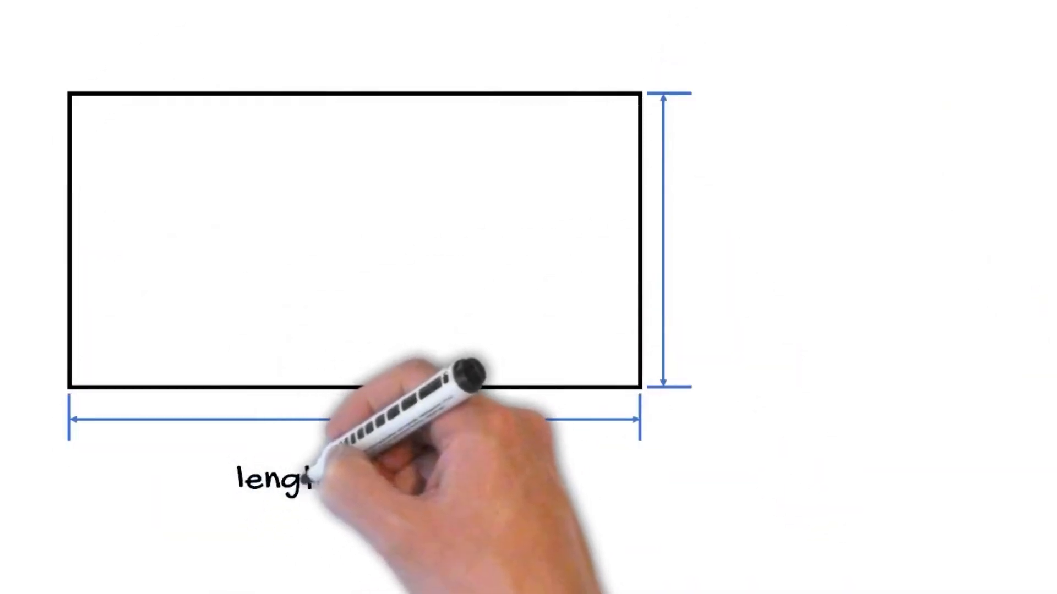
type("length = 6mm")
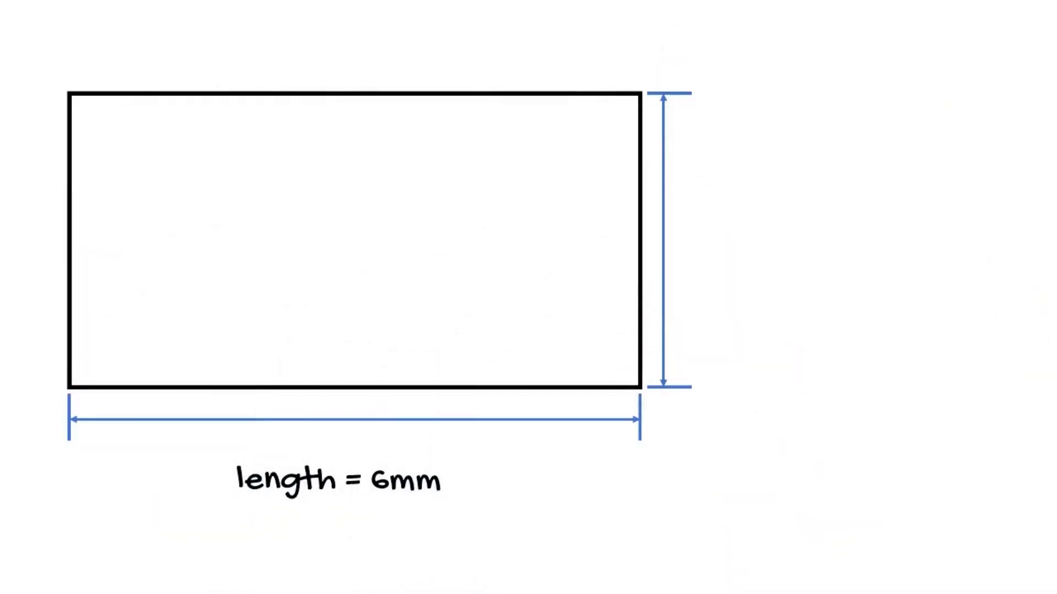